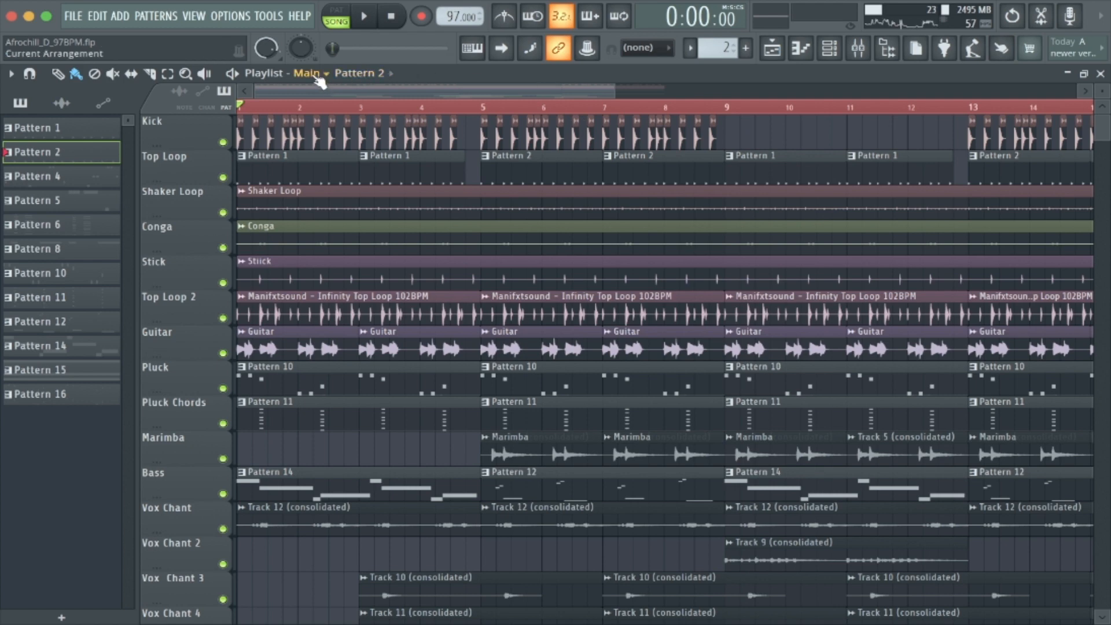
Switch the playlist to the Drums arrangement and scroll across its kick and loop tracks
click(307, 73)
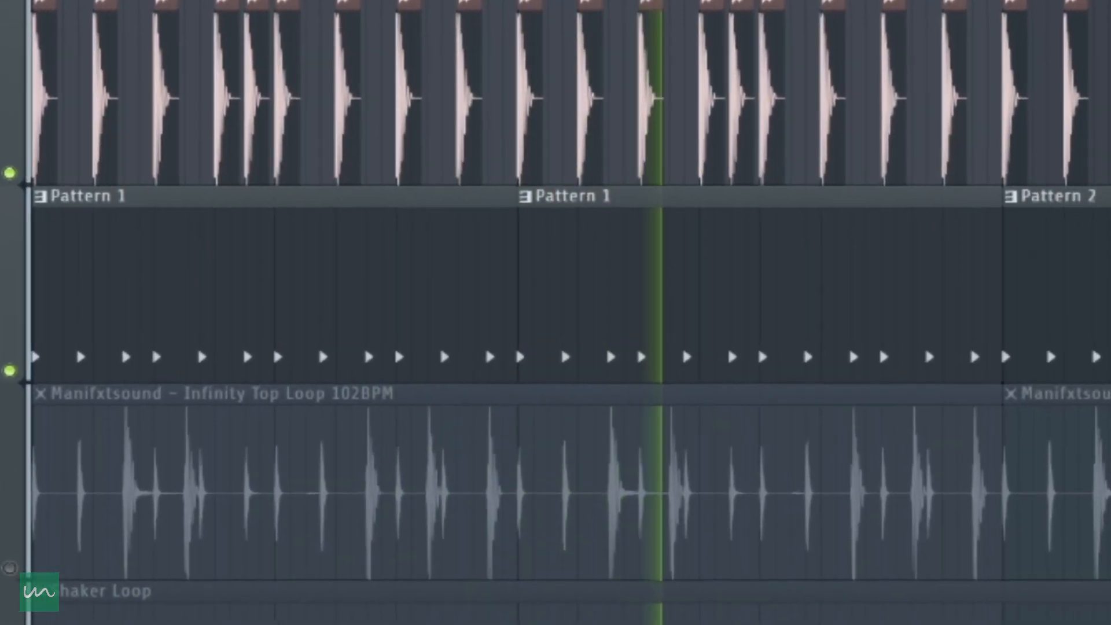
scroll(right, 3)
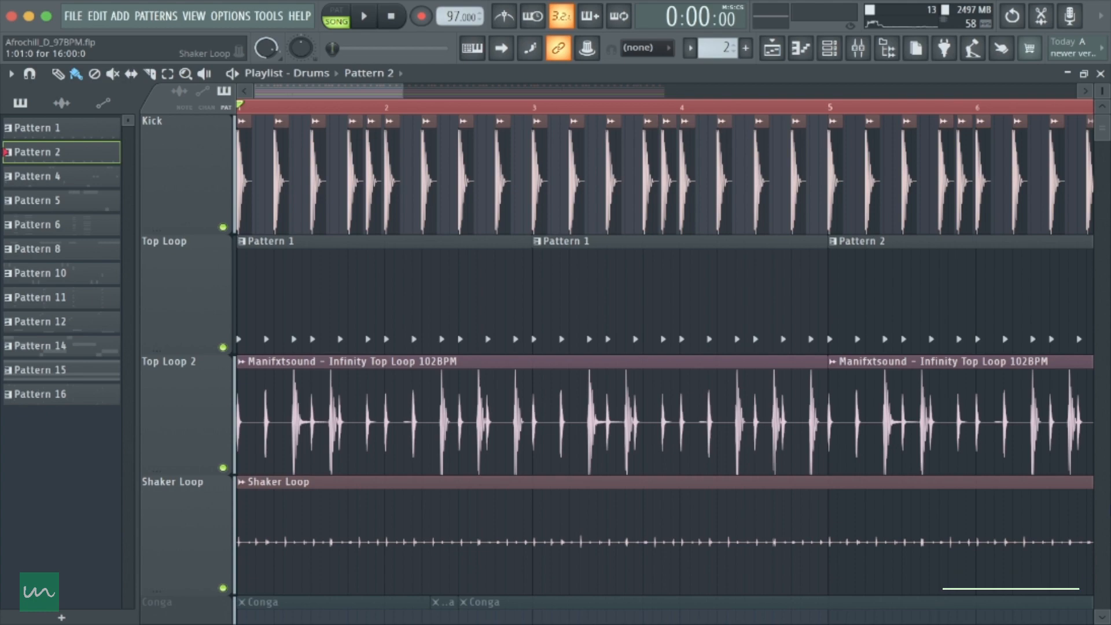
Scroll down to Conga and Stick, play them, and unmute the Stick track
scroll(down, 3)
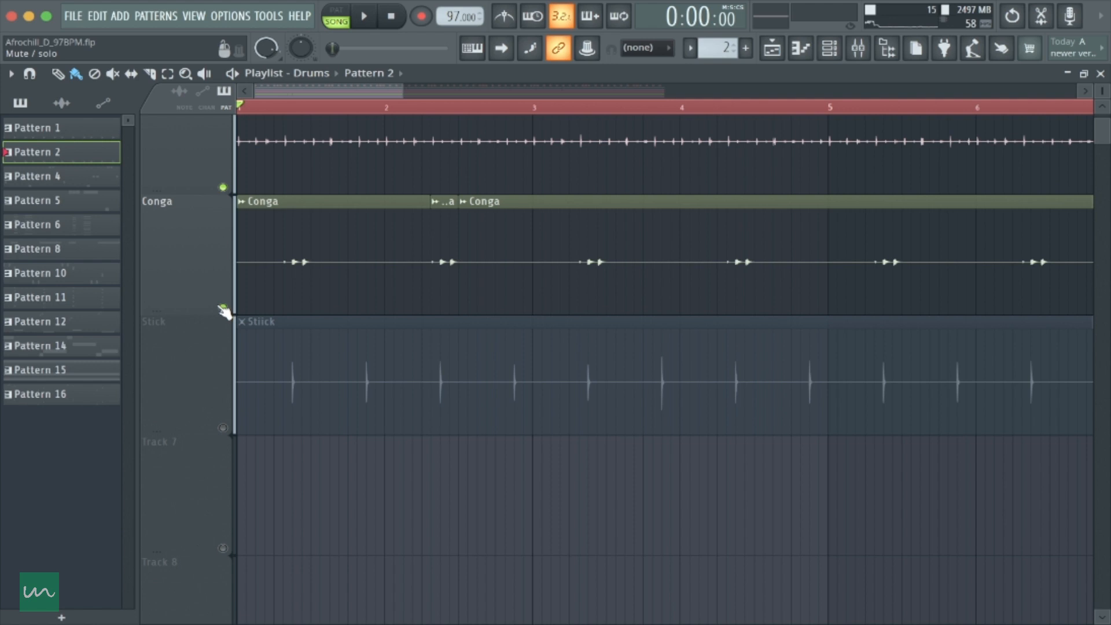
click(363, 15)
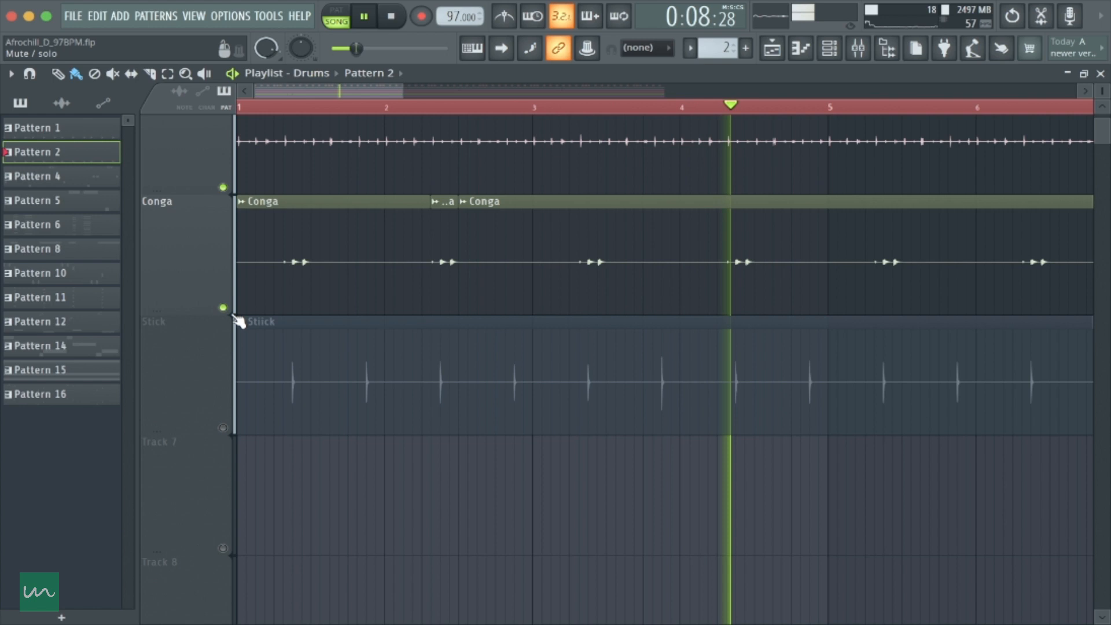
click(365, 16)
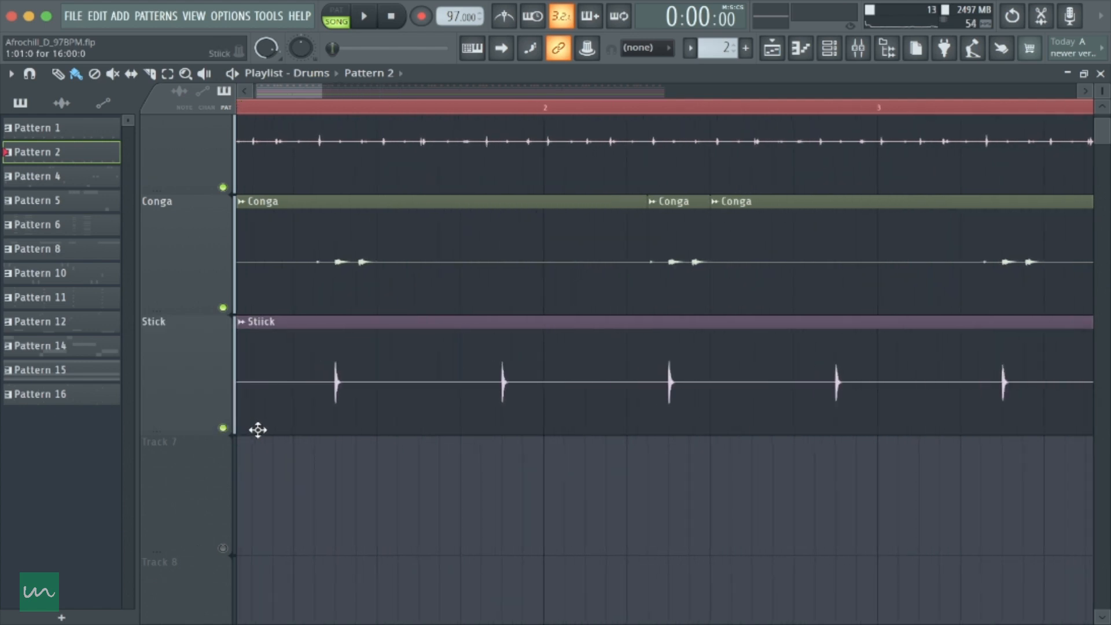
Play the Conga and Stick parts and open the Stick channel's sample settings
click(363, 15)
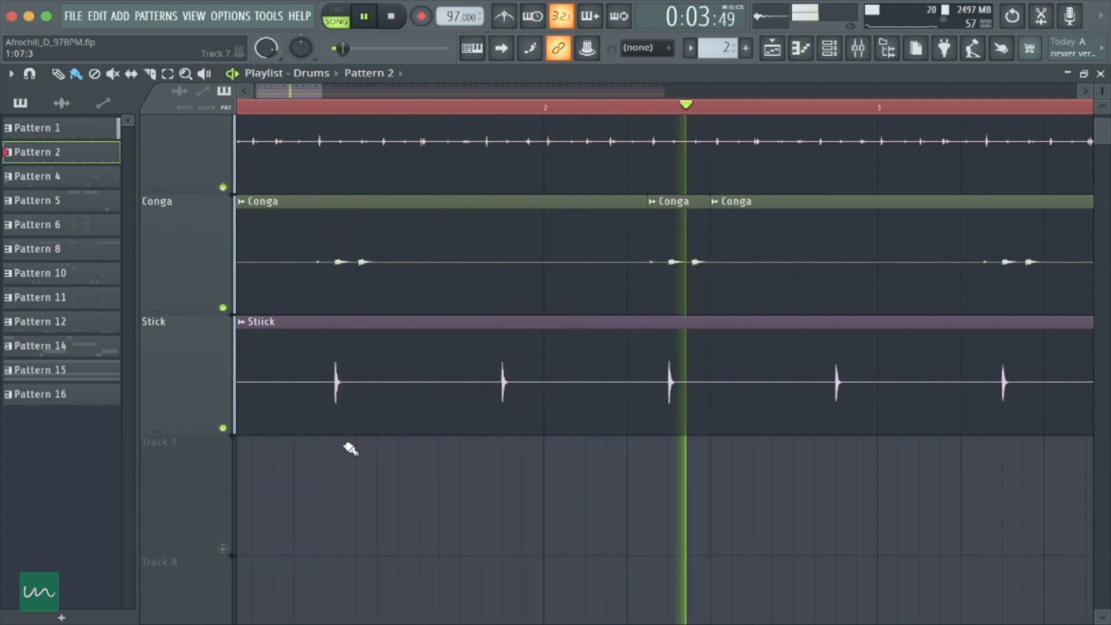
click(365, 15)
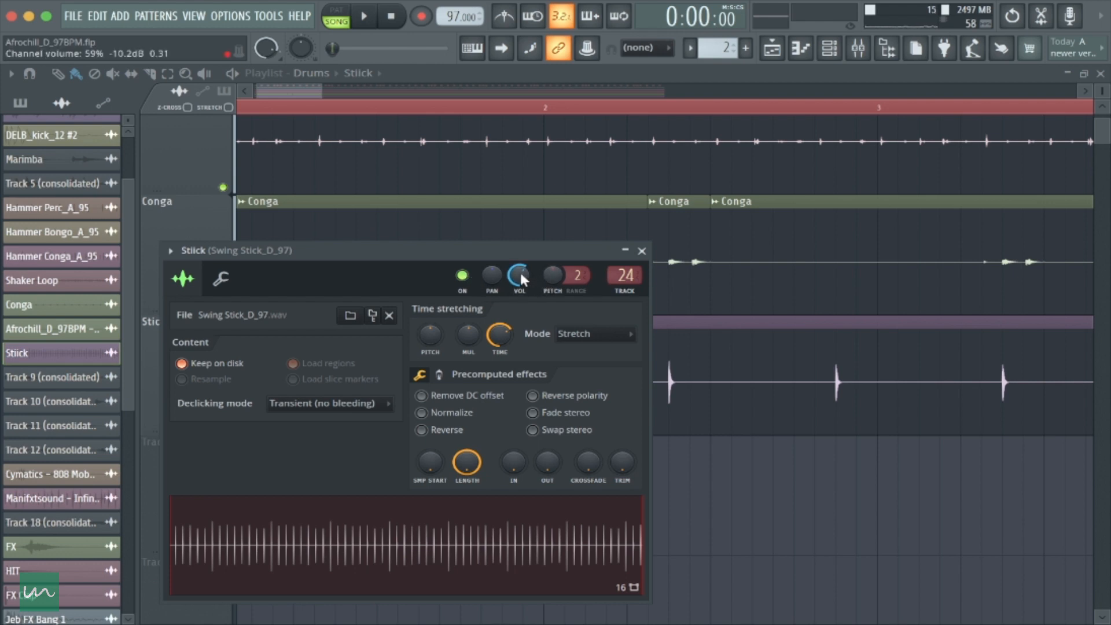
drag(520, 274, 520, 284)
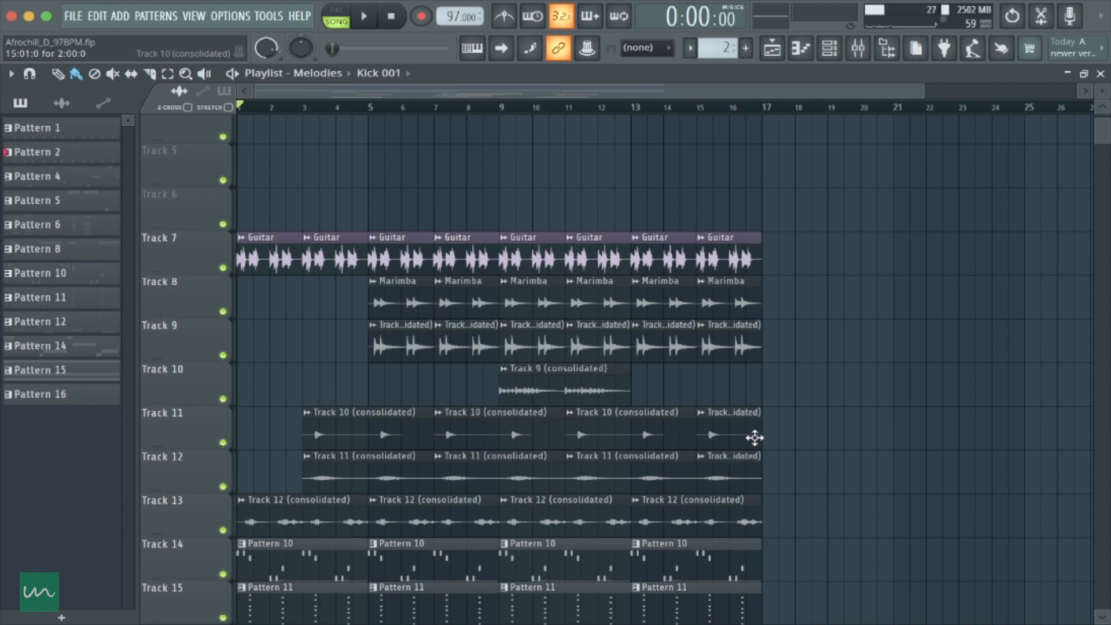
mouse_move(889, 184)
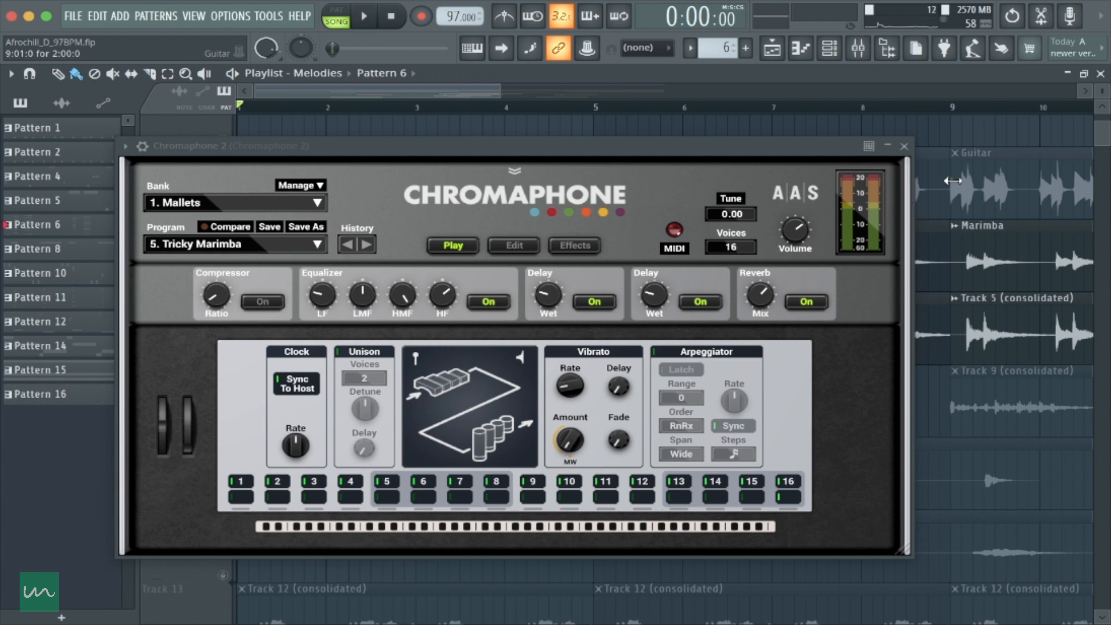
Close the Chromaphone 2 window and scroll the playlist toward Tracks 13–19
click(904, 146)
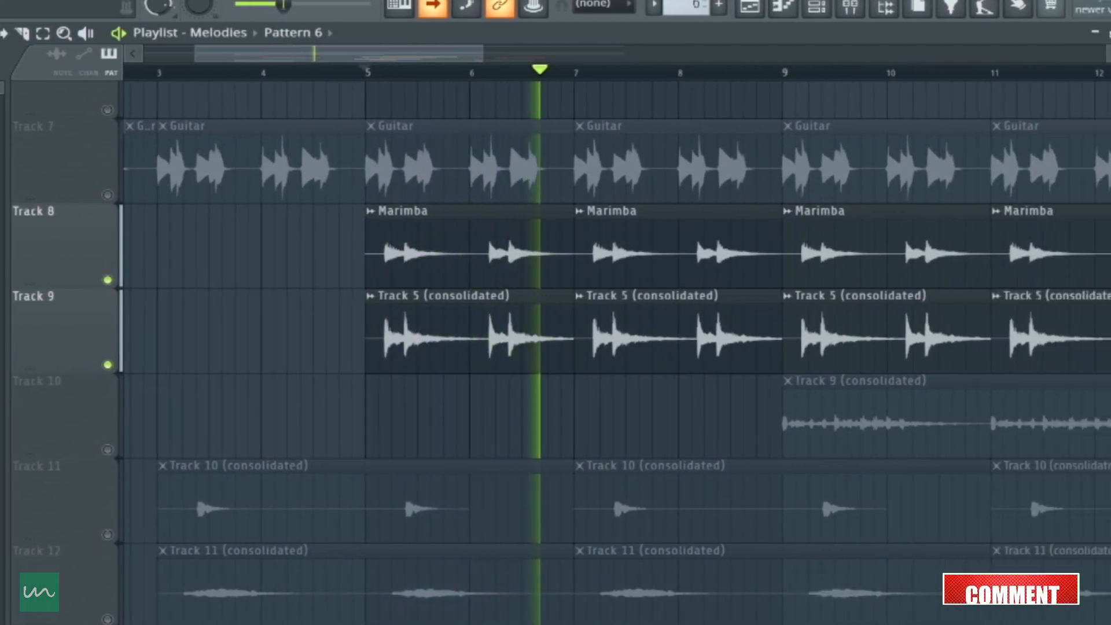
scroll(right, 3)
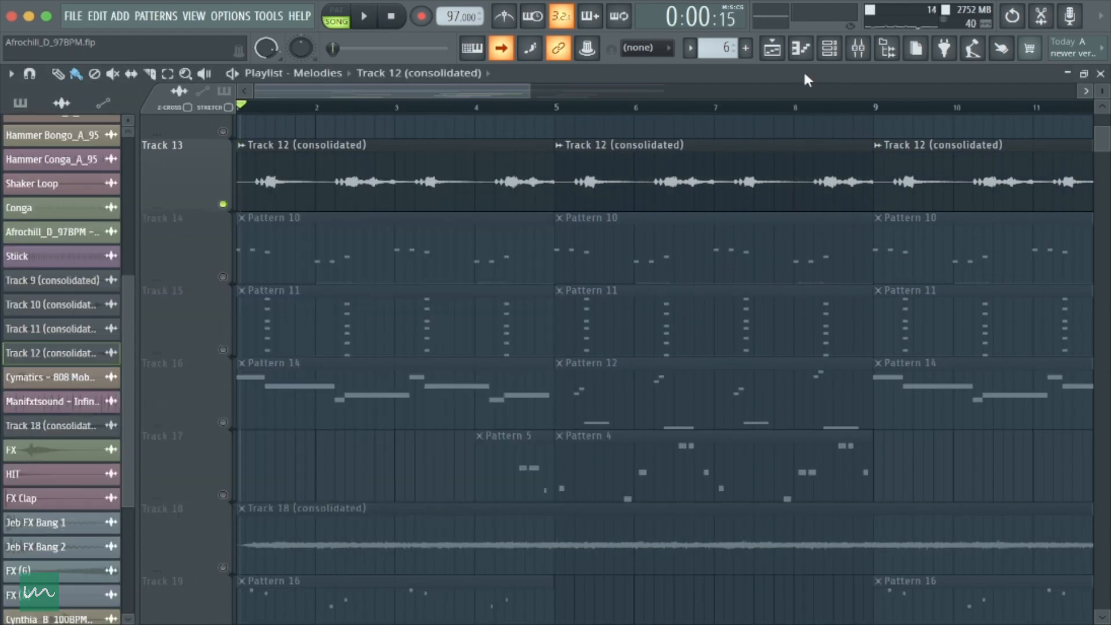
Open the mixer and inspect the PanCake2 effect on the Vocal Chop insert
click(830, 49)
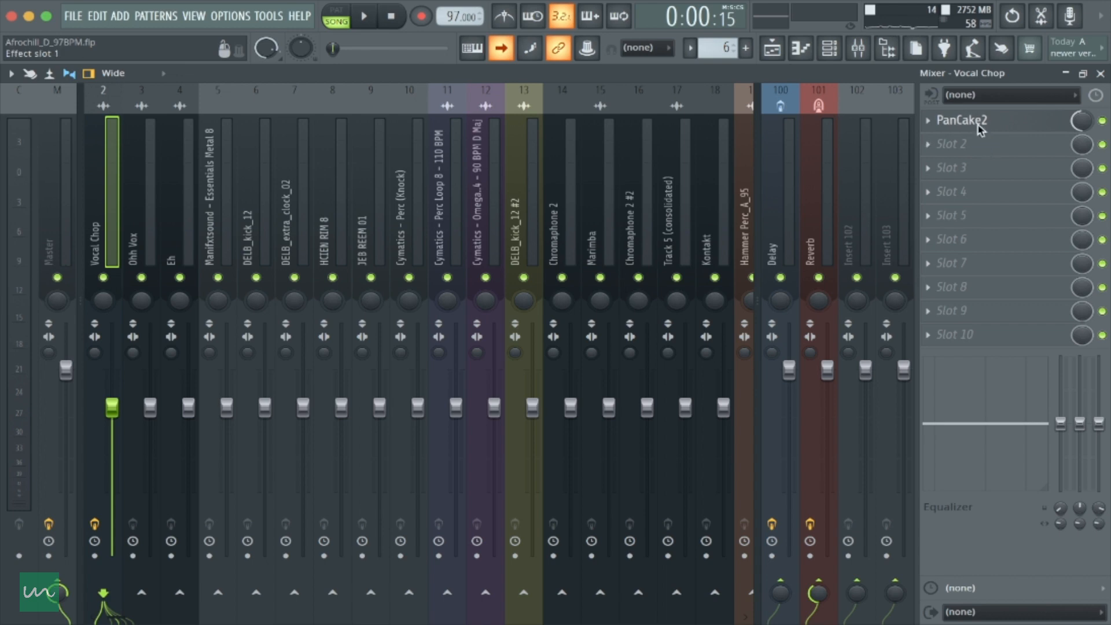
click(961, 121)
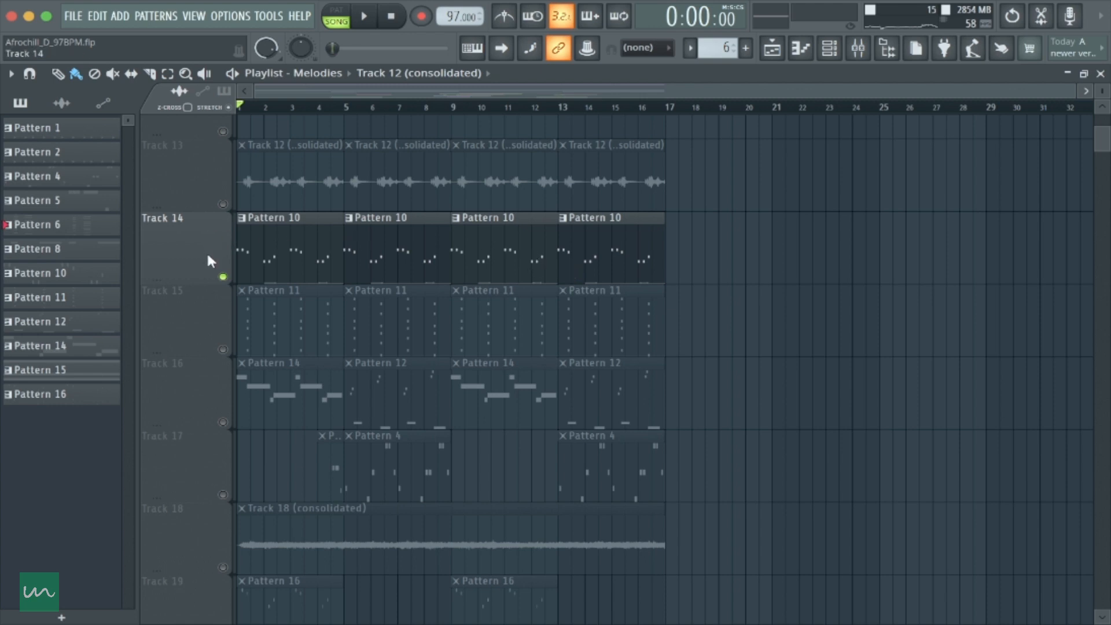
Scroll the Melodies playlist to Tracks 14–20 and return playback to the song start
scroll(down, 3)
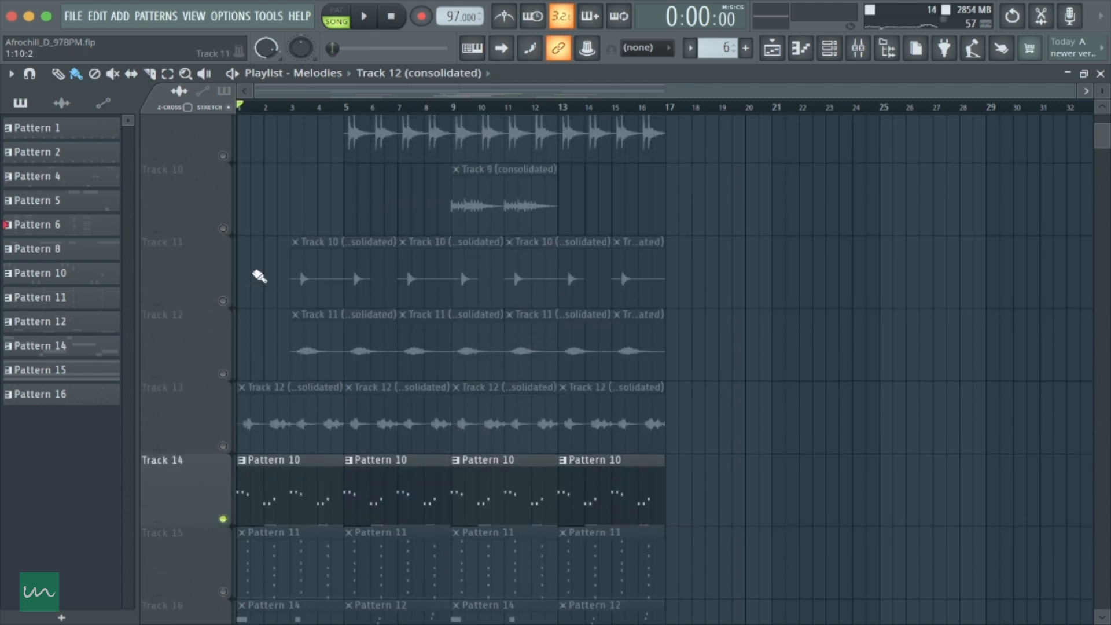
click(347, 106)
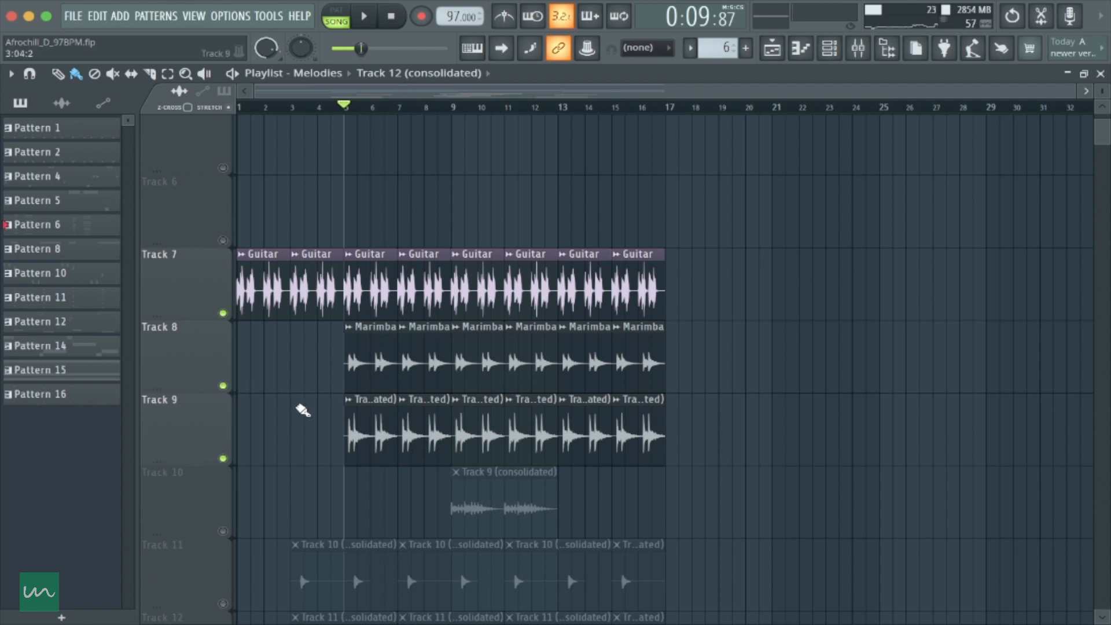
mouse_move(355, 431)
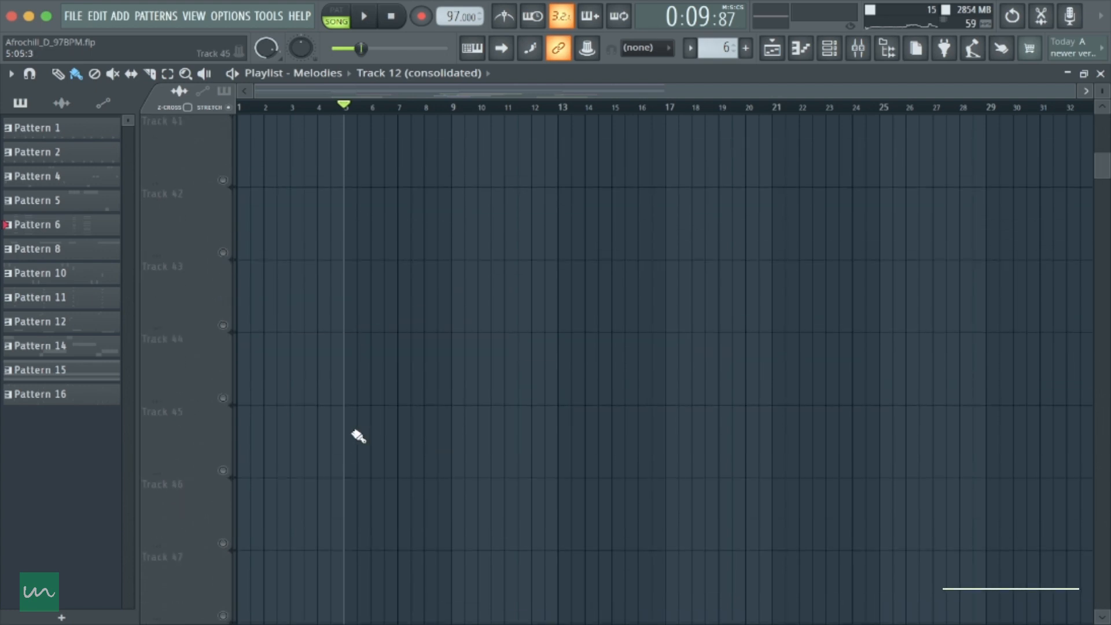
scroll(down, 3)
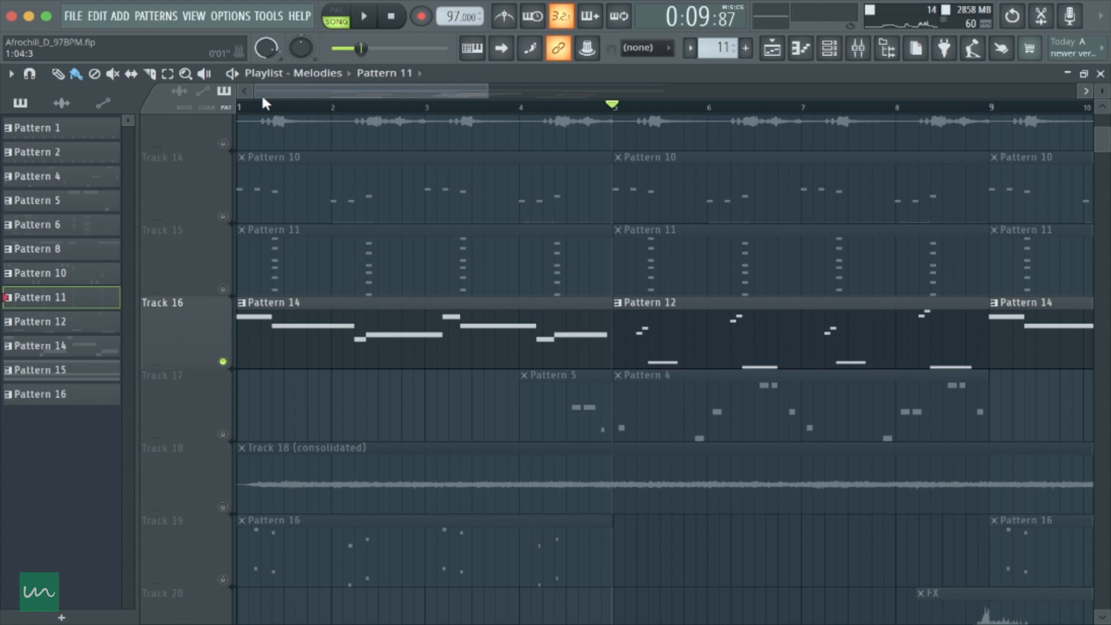
click(244, 106)
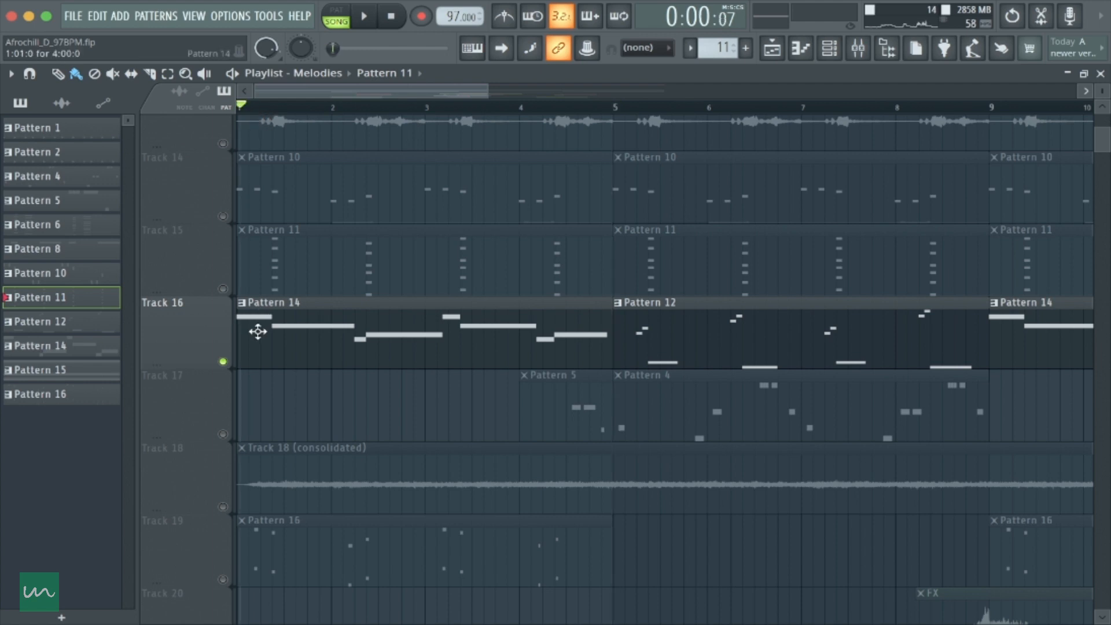
Open Track 16's Pattern 14 clip so its Spire melody notes show in the piano roll
double_click(298, 333)
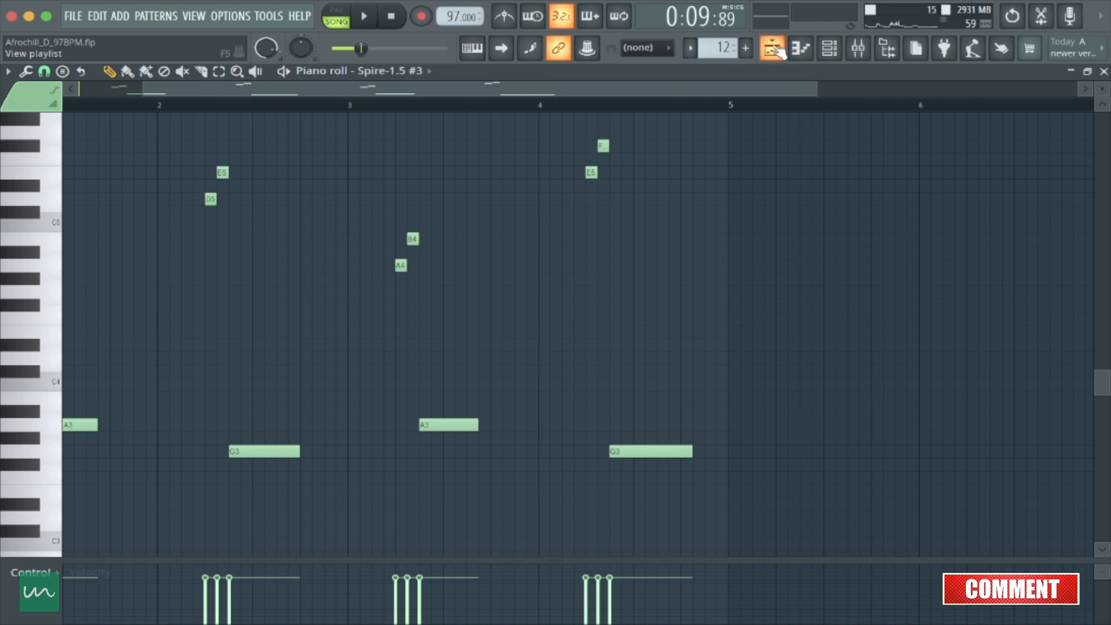
click(771, 49)
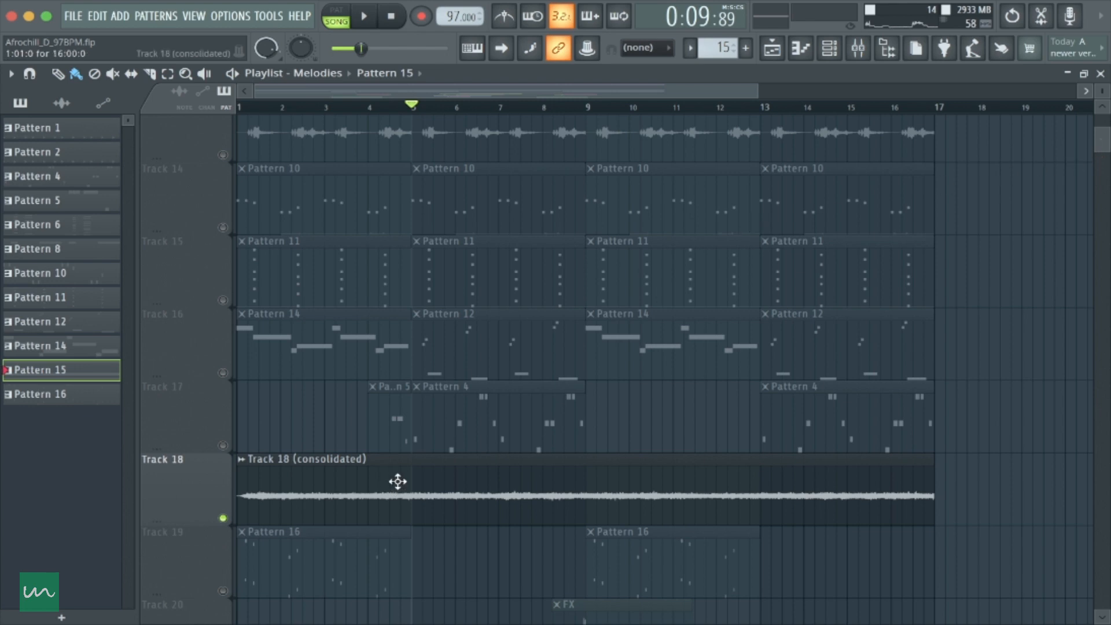
mouse_move(415, 489)
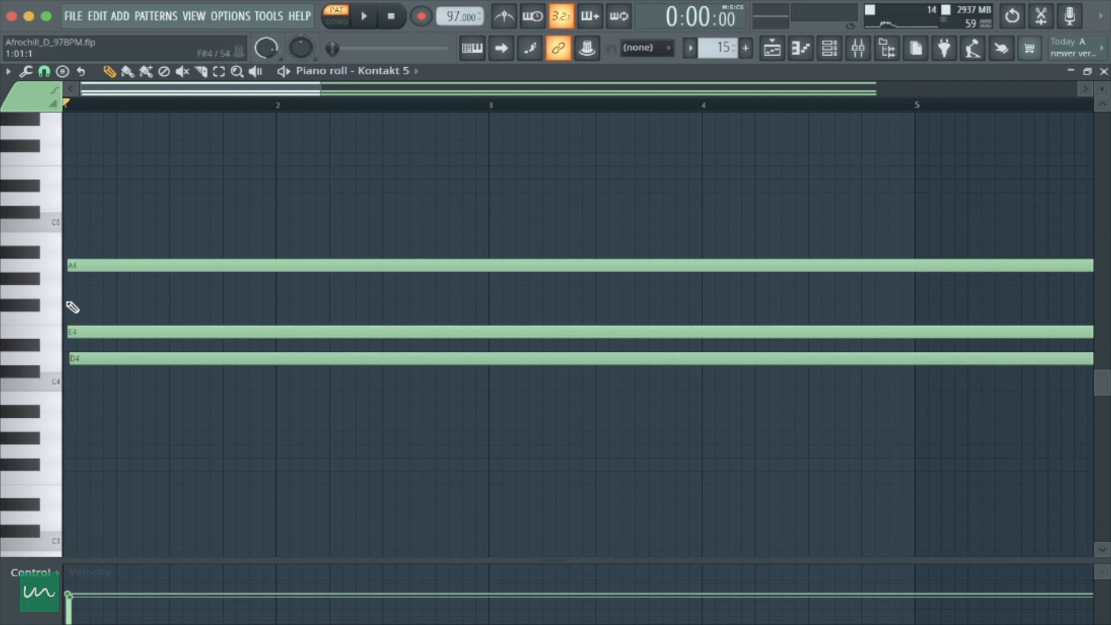
mouse_move(96, 324)
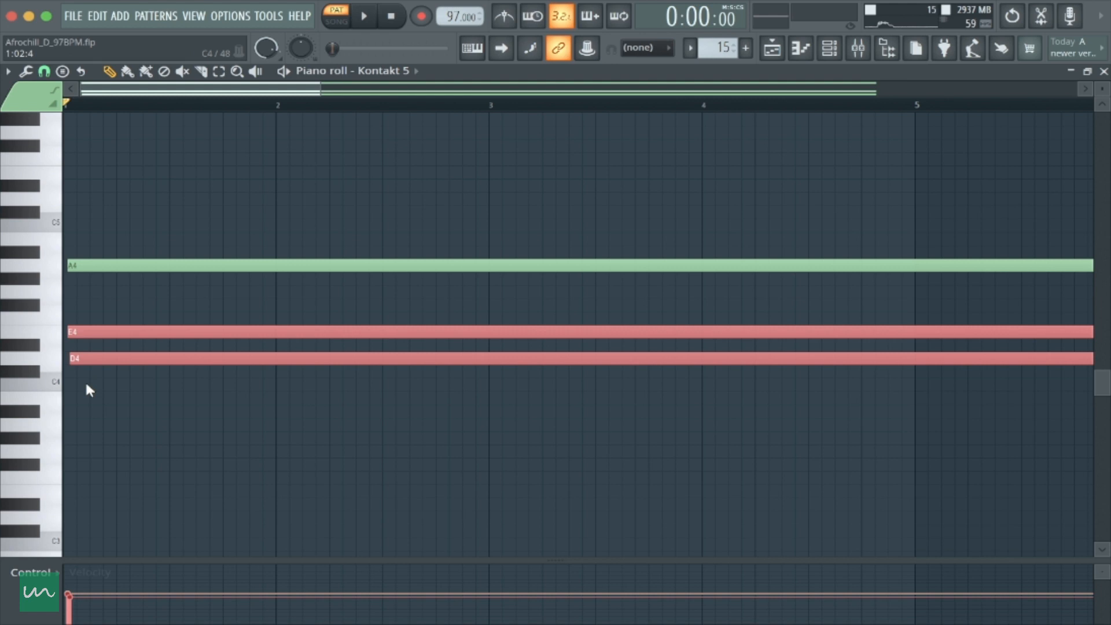
Return from the piano roll to the Melodies arrangement playlist with Track 18 active
click(365, 15)
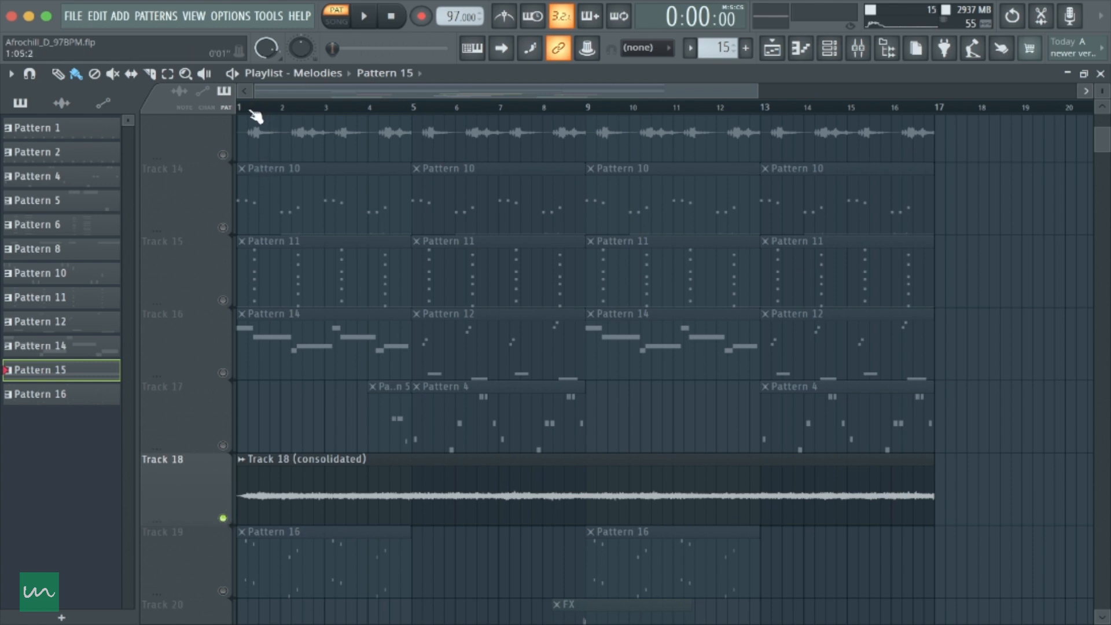
Play the song from the start and close the Track 18 consolidated sample settings
click(364, 15)
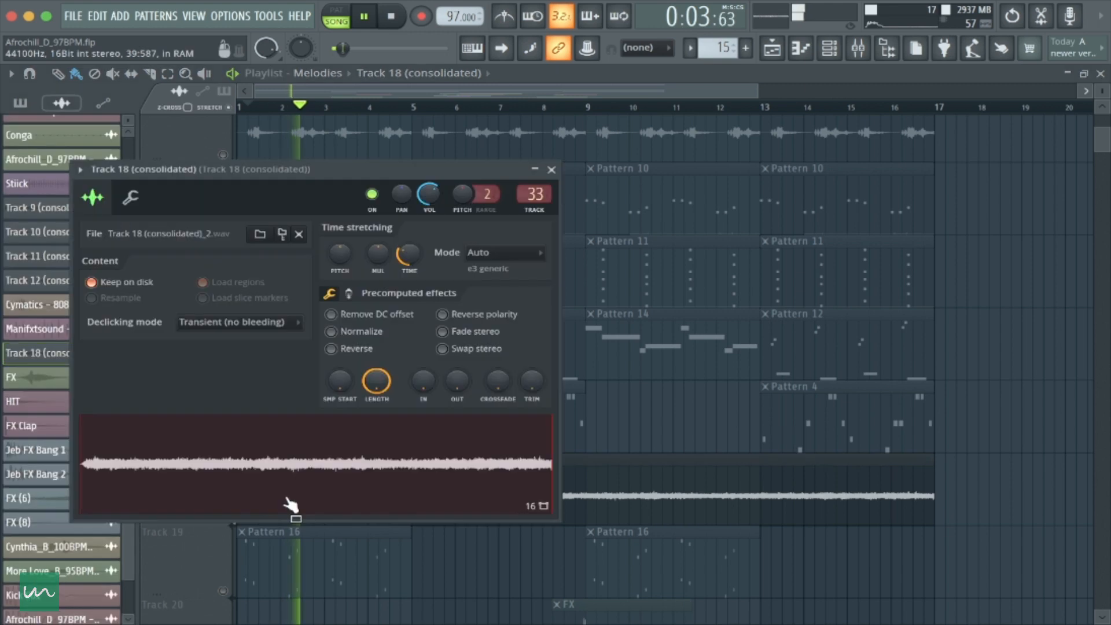
click(551, 169)
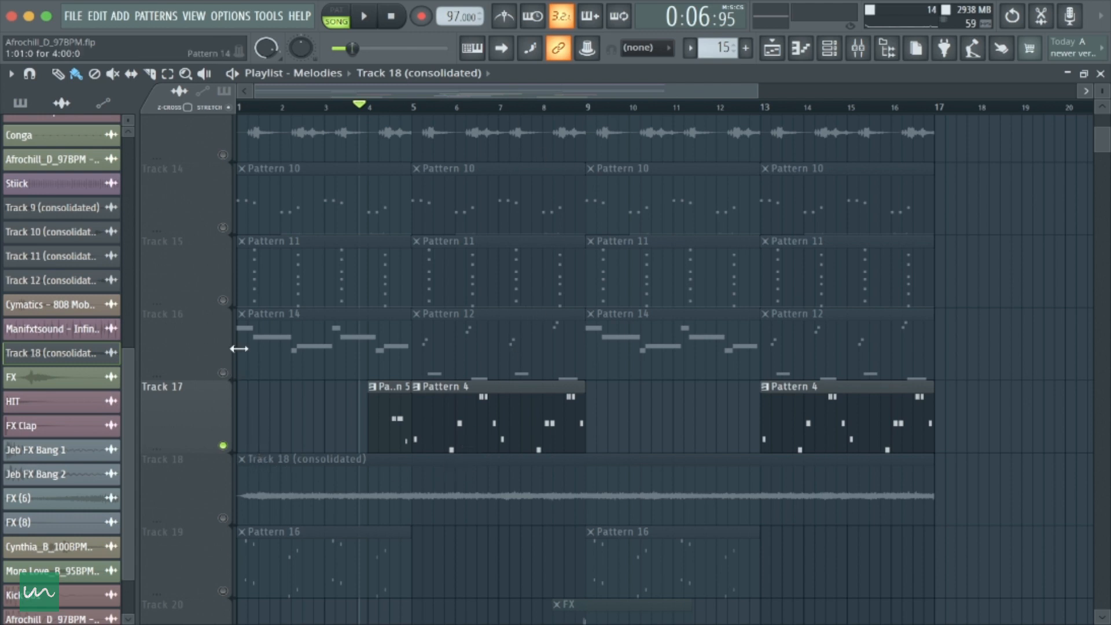
mouse_move(240, 380)
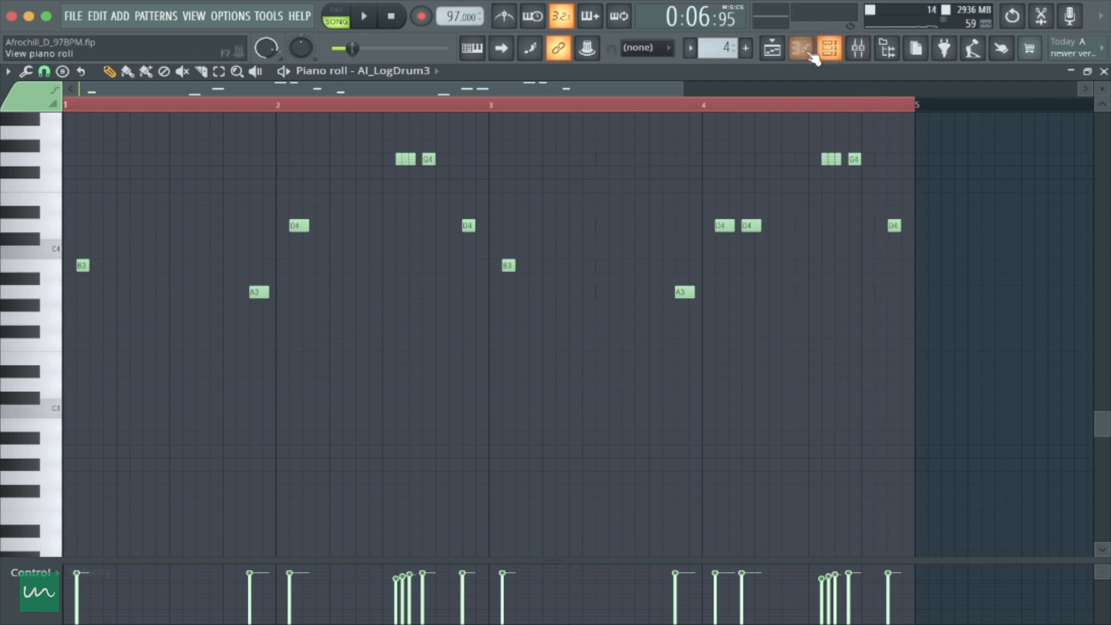
Show the channel rack listing AI_LogDrum3 and the FX sample channels
click(801, 48)
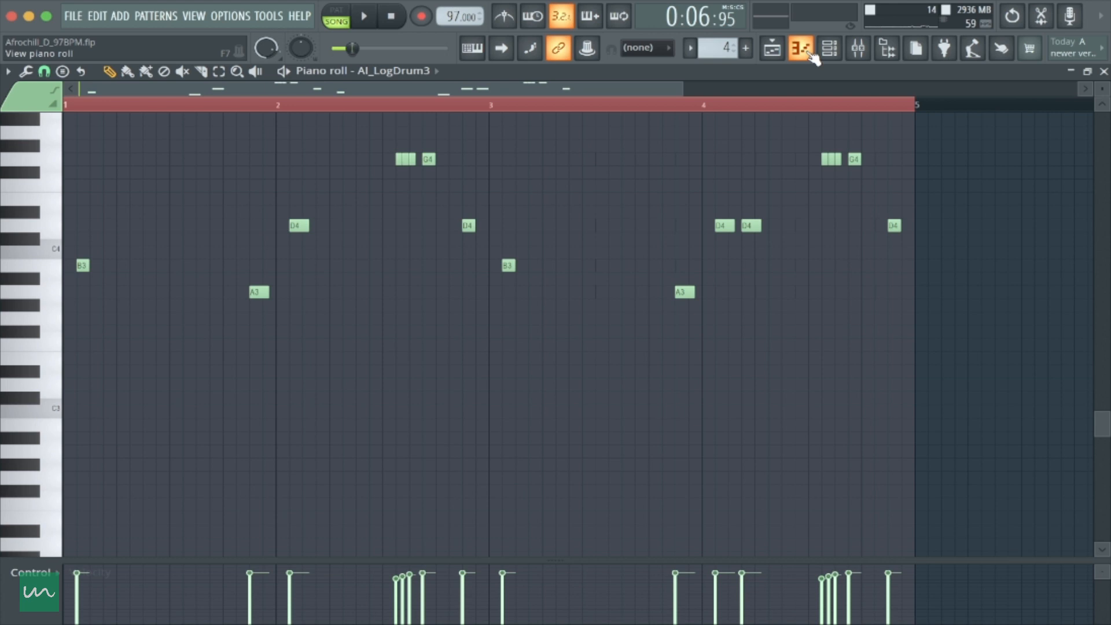
click(829, 48)
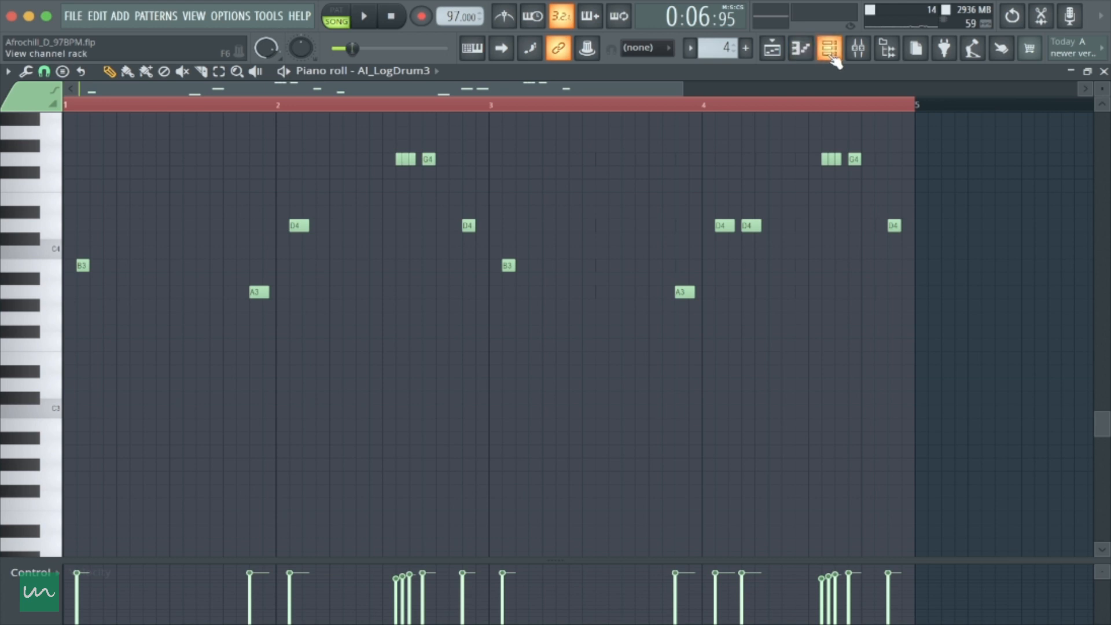
click(829, 49)
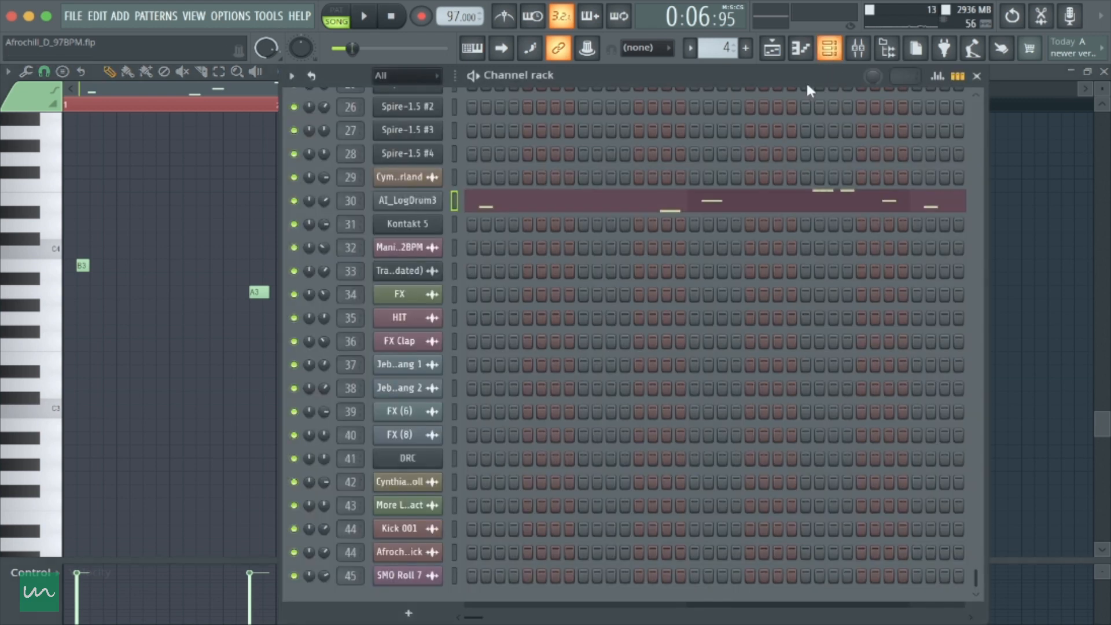
Switch to the fxs Playlist and start playback from bar 12 over the reverse impact, hit and roll clips
click(771, 49)
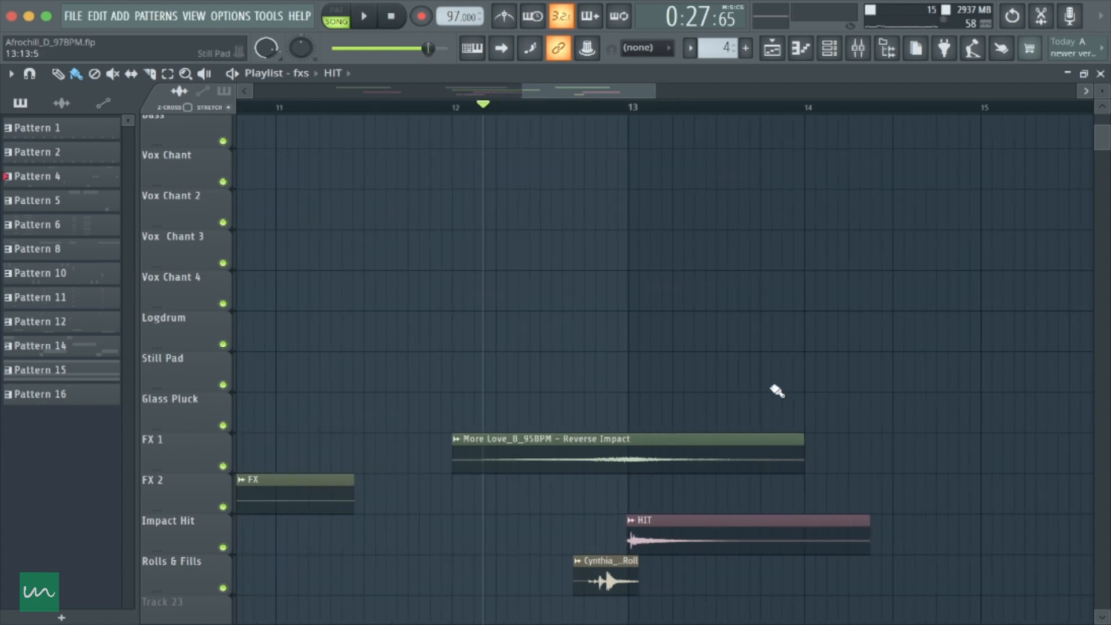
click(363, 15)
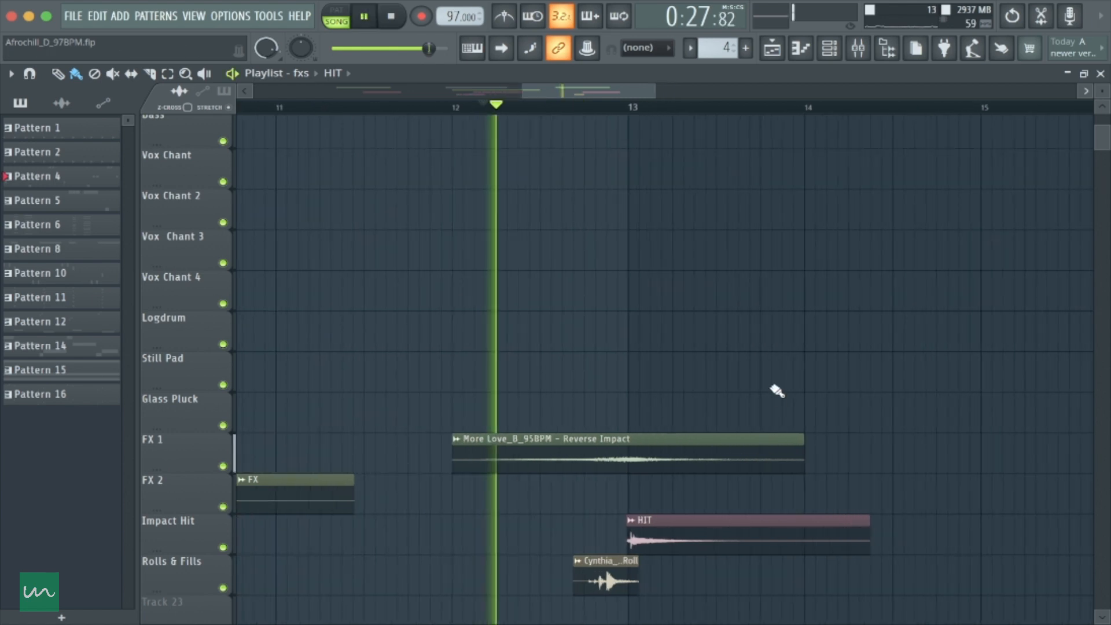